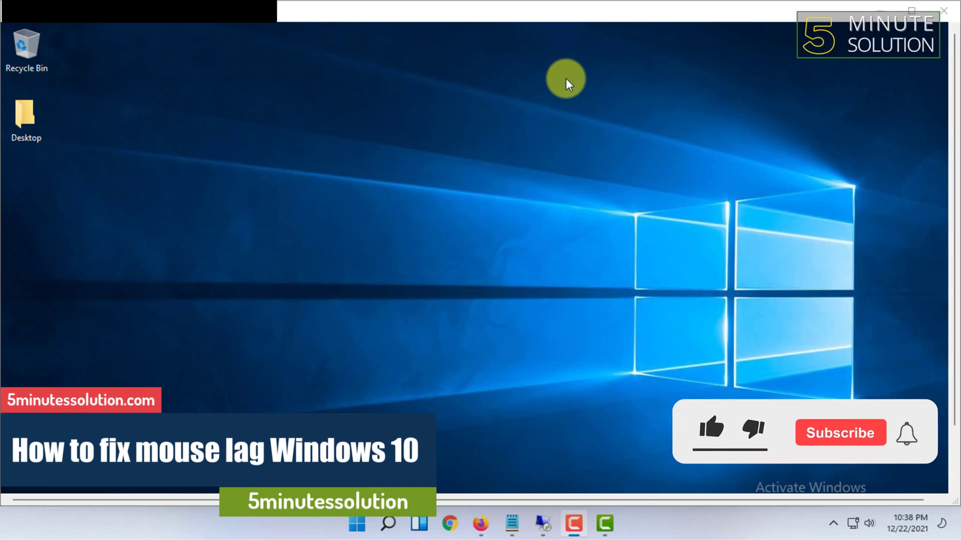
Expand Mice and other pointing devices and inspect PS/2, Remote Desktop and HID-compliant mice.
{"action": "left_click", "coordinate": [712, 431]}
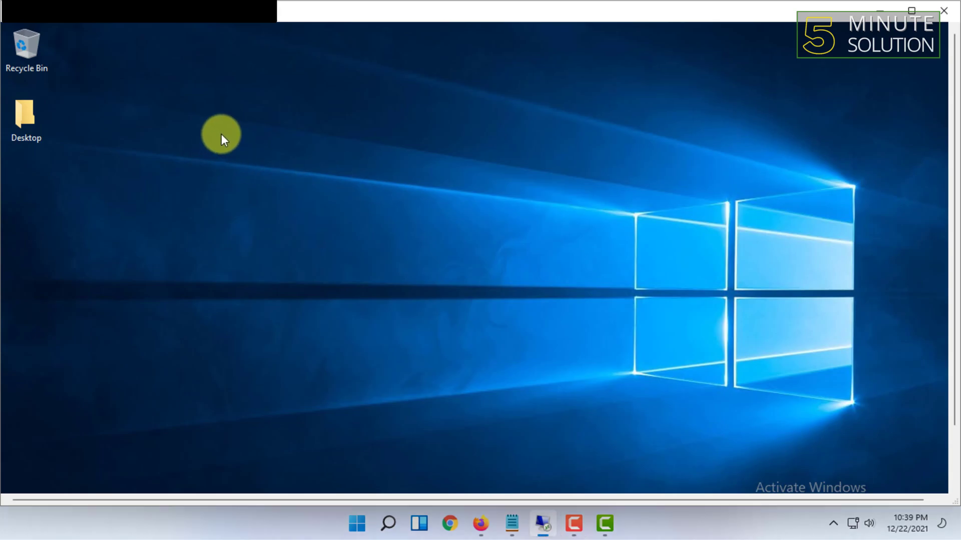
{"action": "mouse_move", "coordinate": [944, 147]}
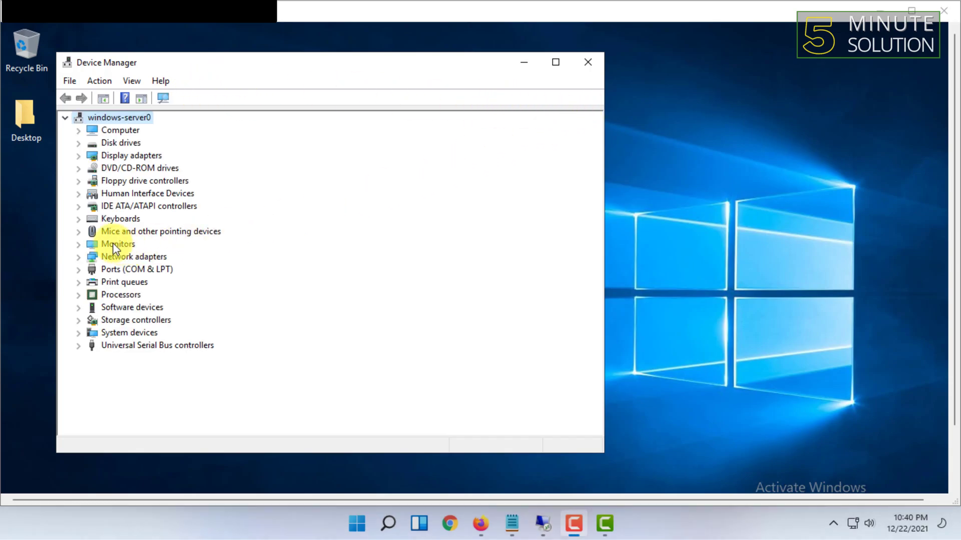
{"action": "left_click", "coordinate": [78, 231]}
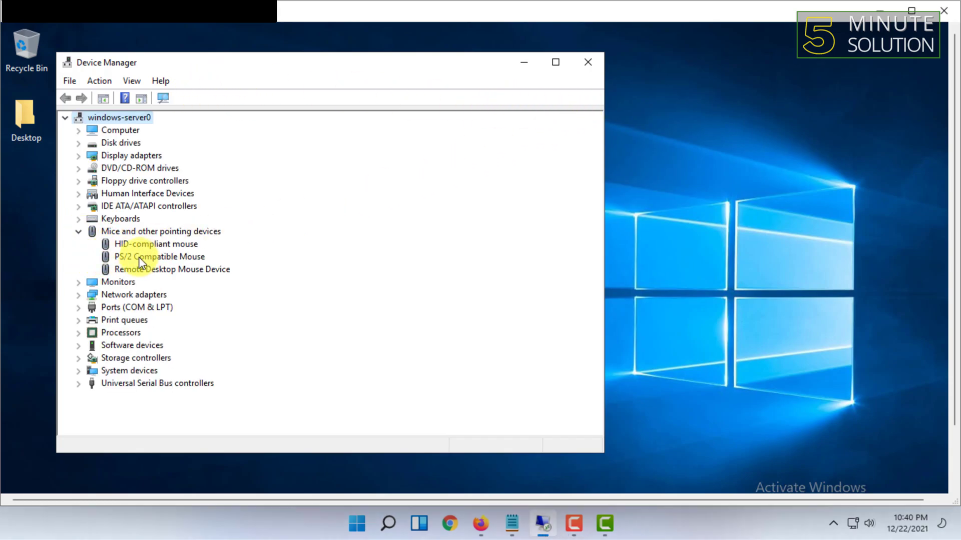
{"action": "right_click", "coordinate": [155, 244]}
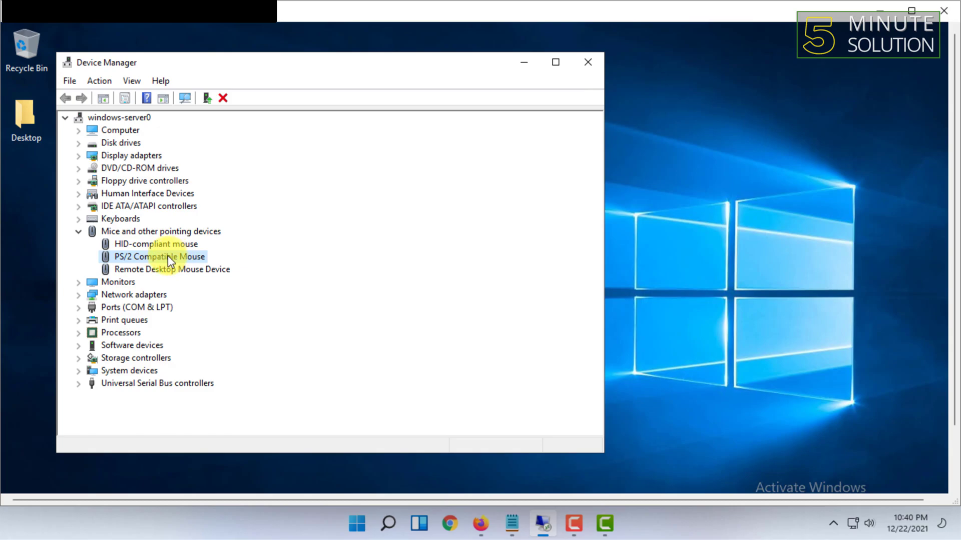
{"action": "mouse_move", "coordinate": [184, 262]}
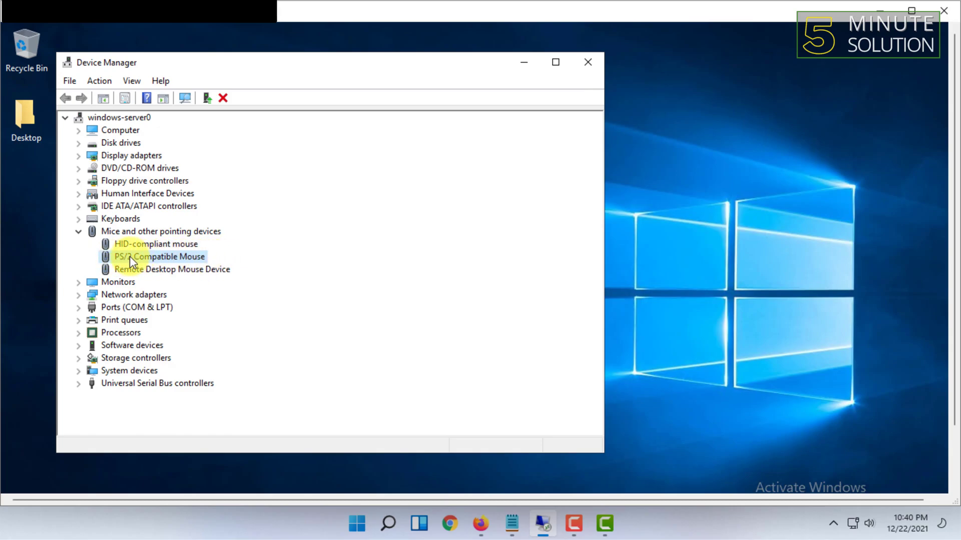
{"action": "left_click", "coordinate": [172, 269]}
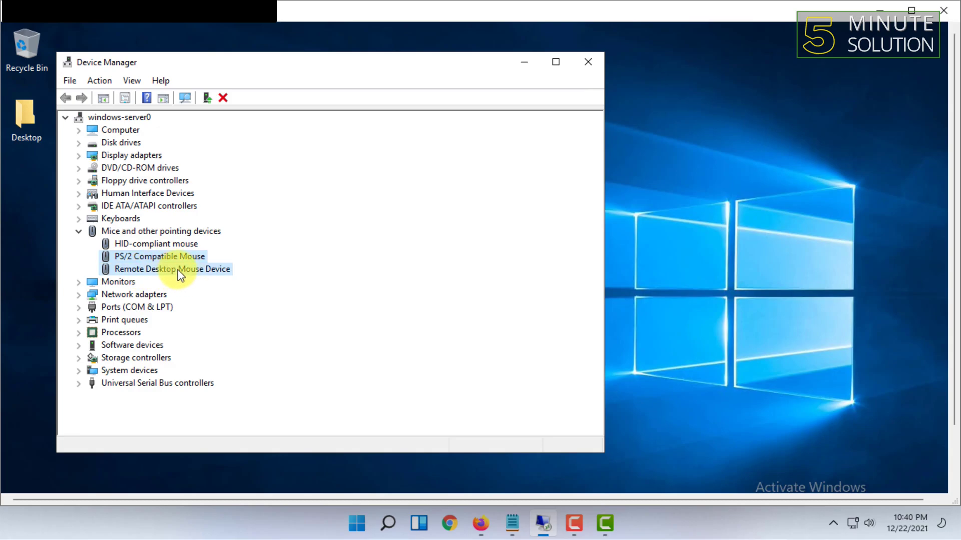
{"action": "left_click", "coordinate": [173, 269]}
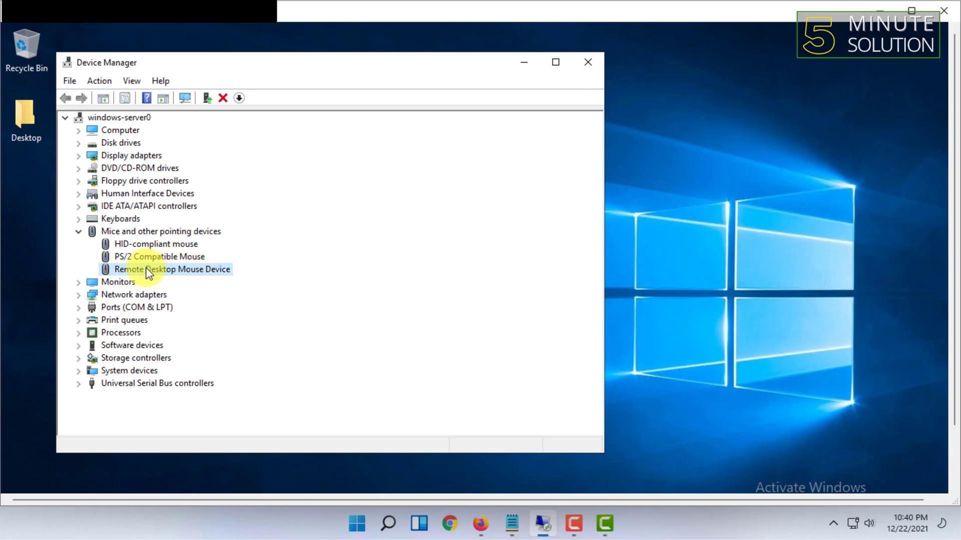
{"action": "left_click", "coordinate": [156, 245]}
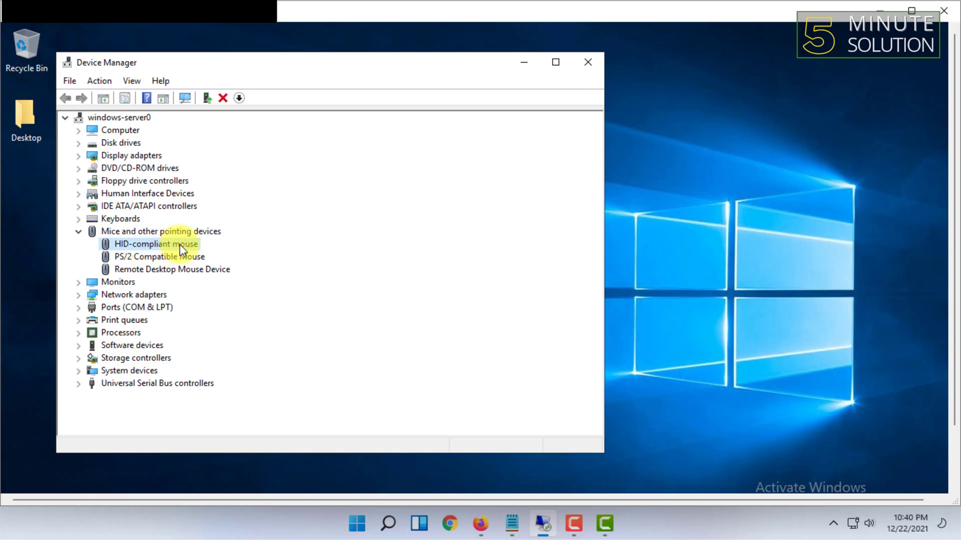
{"action": "mouse_move", "coordinate": [169, 270]}
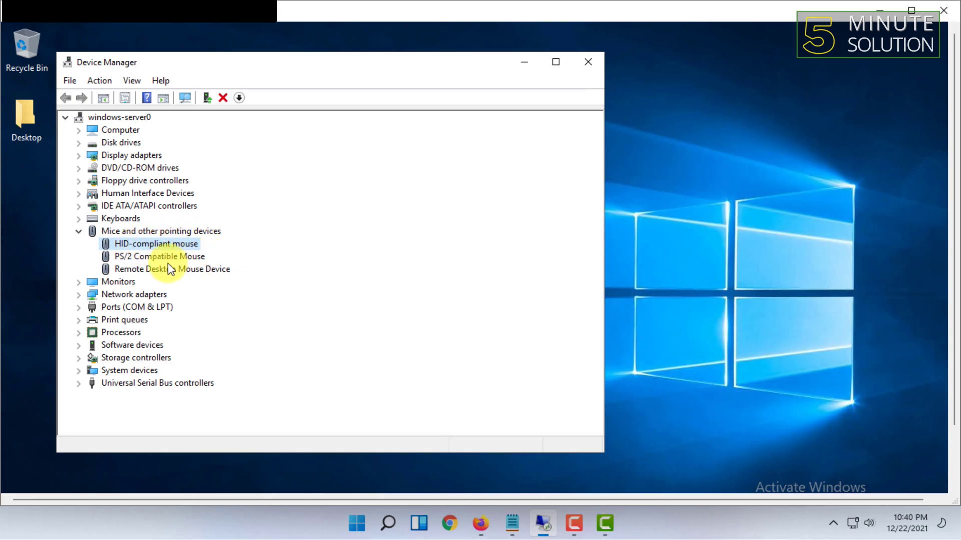
{"action": "left_click", "coordinate": [172, 269]}
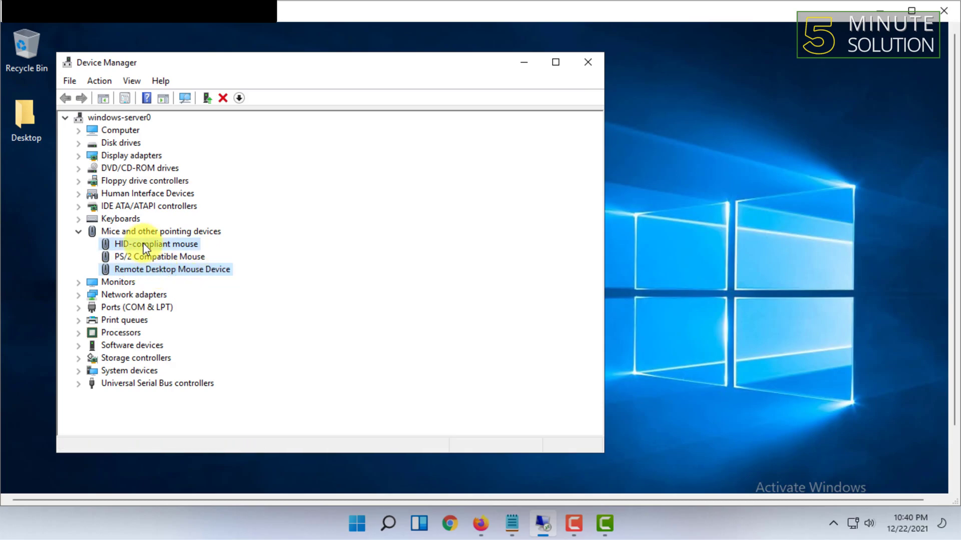
{"action": "right_click", "coordinate": [145, 244]}
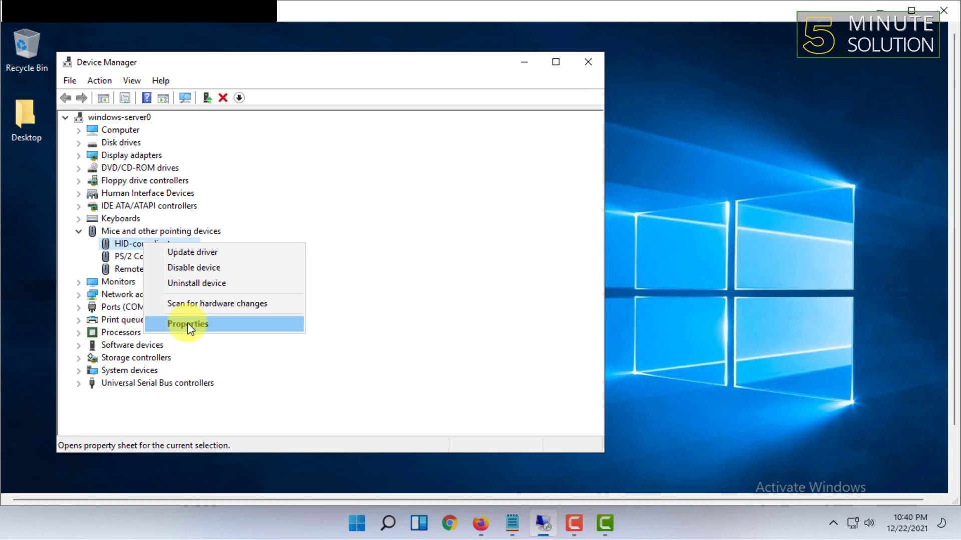
{"action": "mouse_move", "coordinate": [216, 284]}
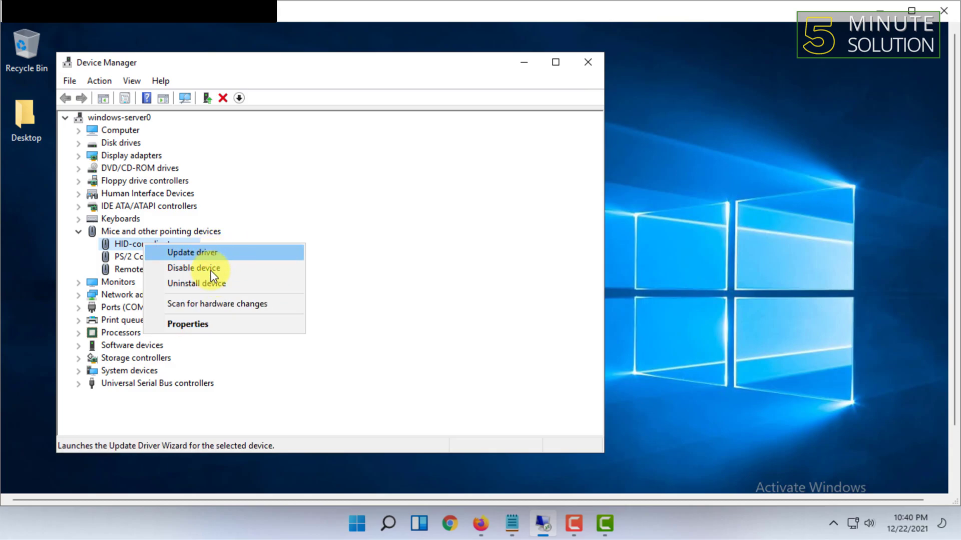
{"action": "left_click", "coordinate": [188, 324]}
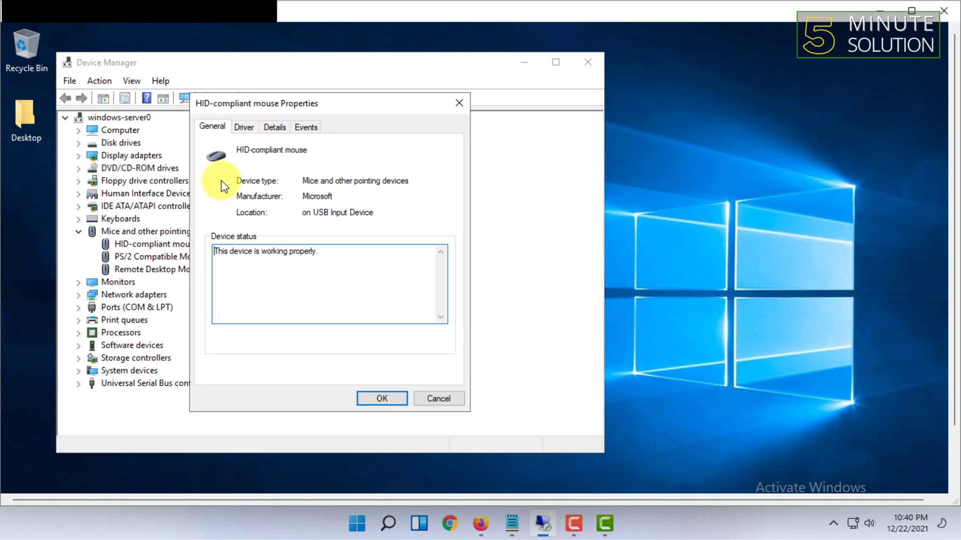
{"action": "left_click", "coordinate": [244, 127]}
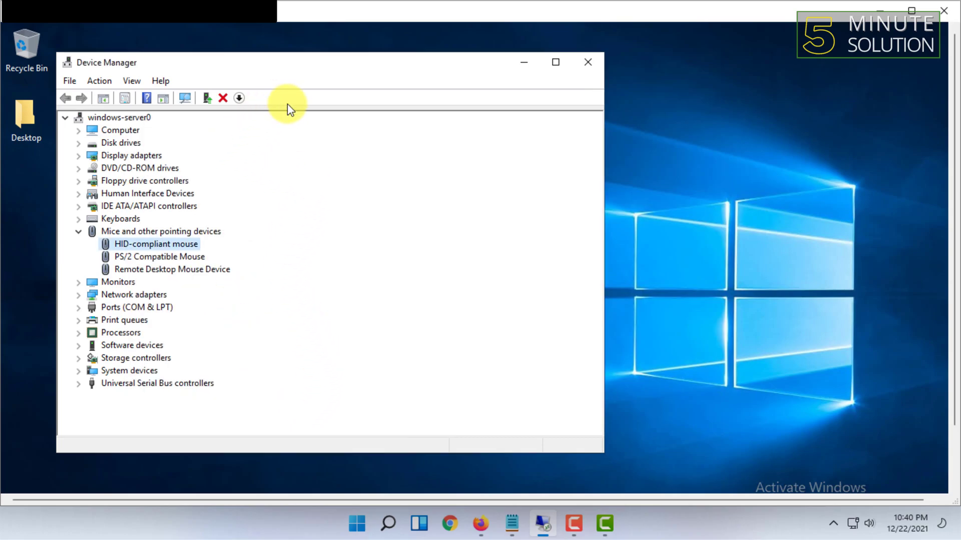
{"action": "mouse_move", "coordinate": [202, 299]}
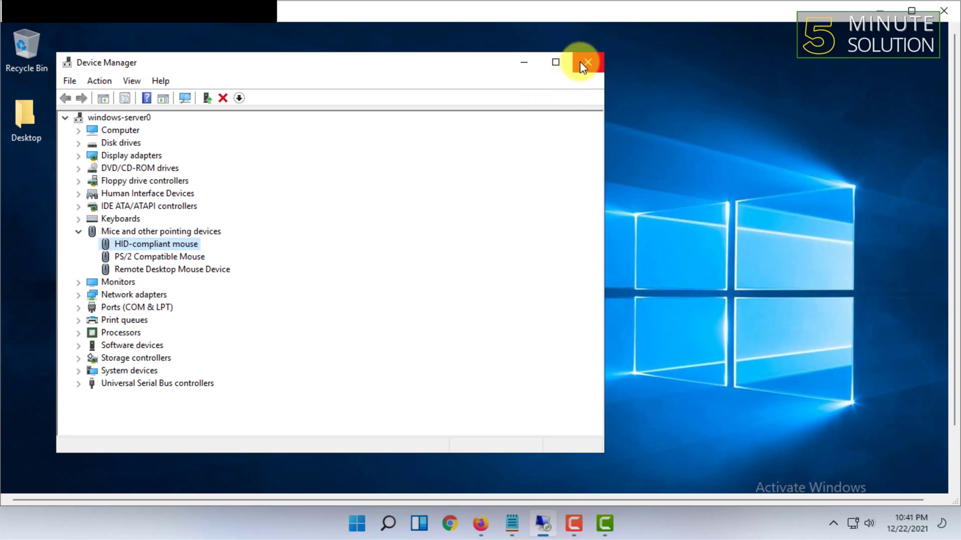
Close Device Manager and search 'mouse settings' to reach the Settings Mouse page.
{"action": "left_click", "coordinate": [588, 62]}
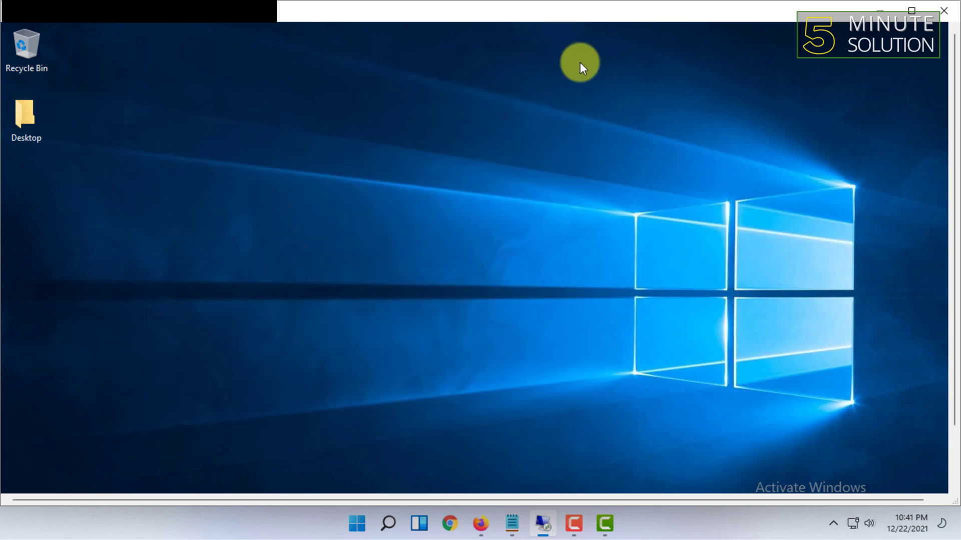
{"action": "mouse_move", "coordinate": [957, 125]}
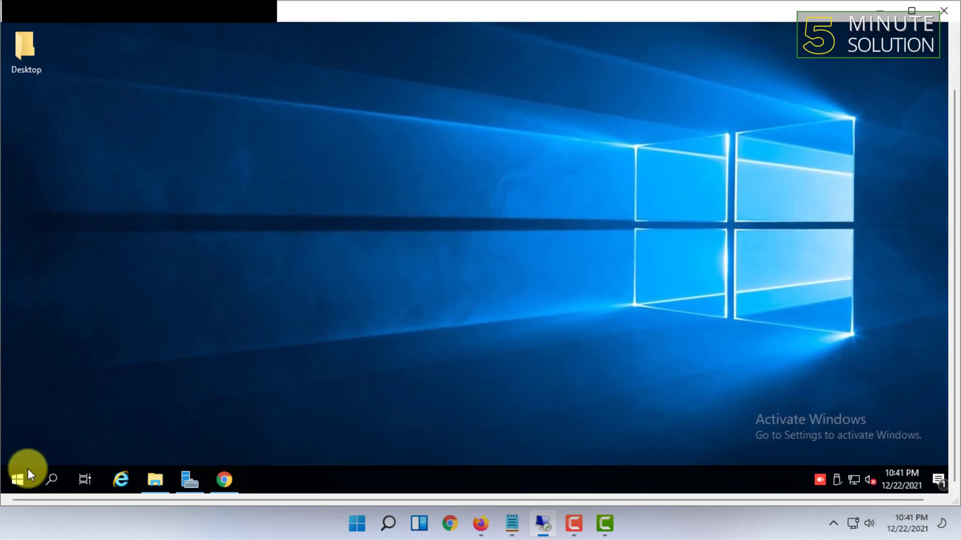
{"action": "type", "text": "mouse settings"}
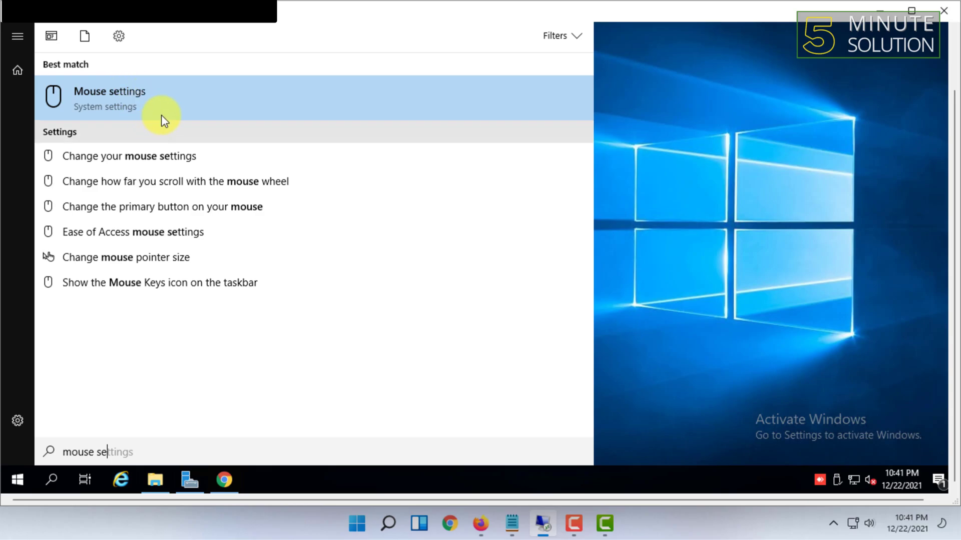
{"action": "left_click", "coordinate": [109, 97]}
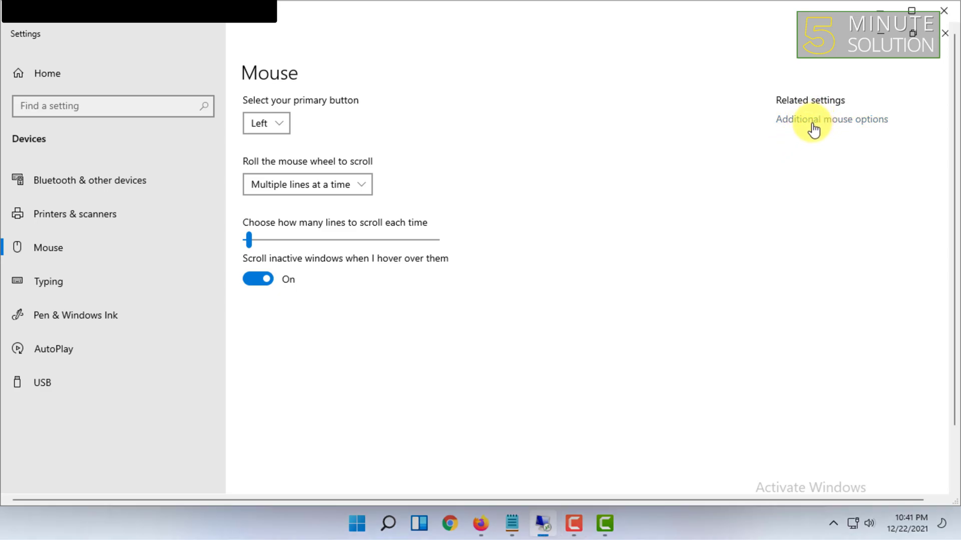
Open Additional mouse options, review Pointers, and set pointer speed mid-range in Pointer Options.
{"action": "left_click", "coordinate": [815, 120]}
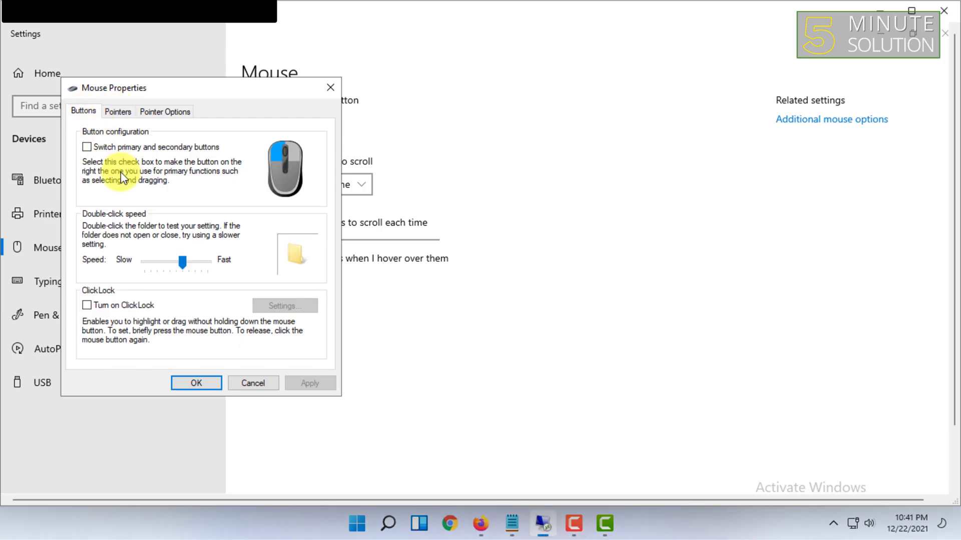
{"action": "left_click", "coordinate": [118, 111]}
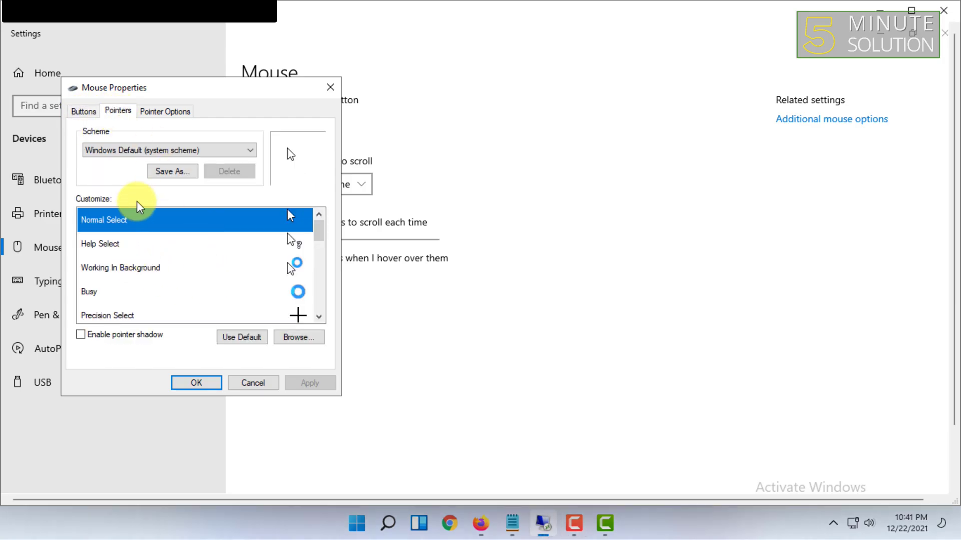
{"action": "left_click", "coordinate": [165, 111]}
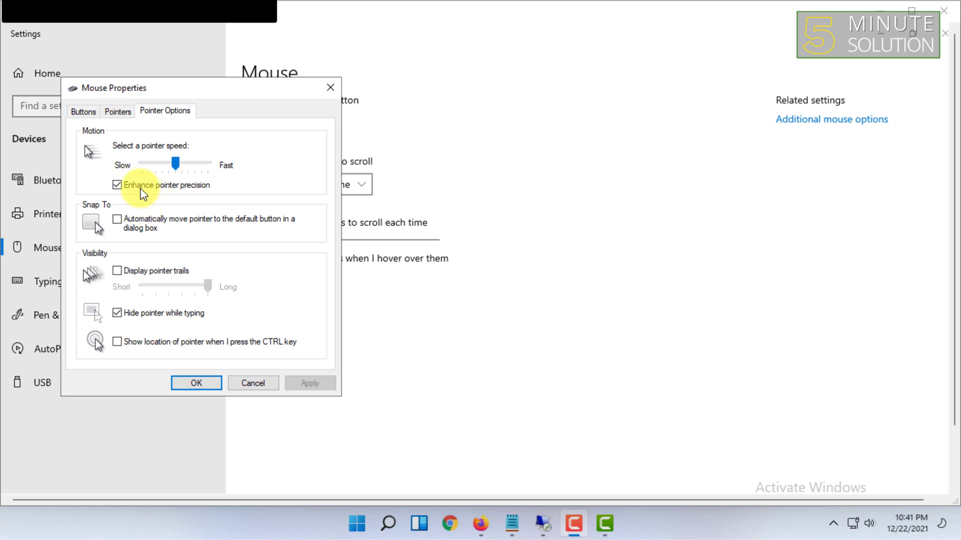
{"action": "mouse_move", "coordinate": [156, 217]}
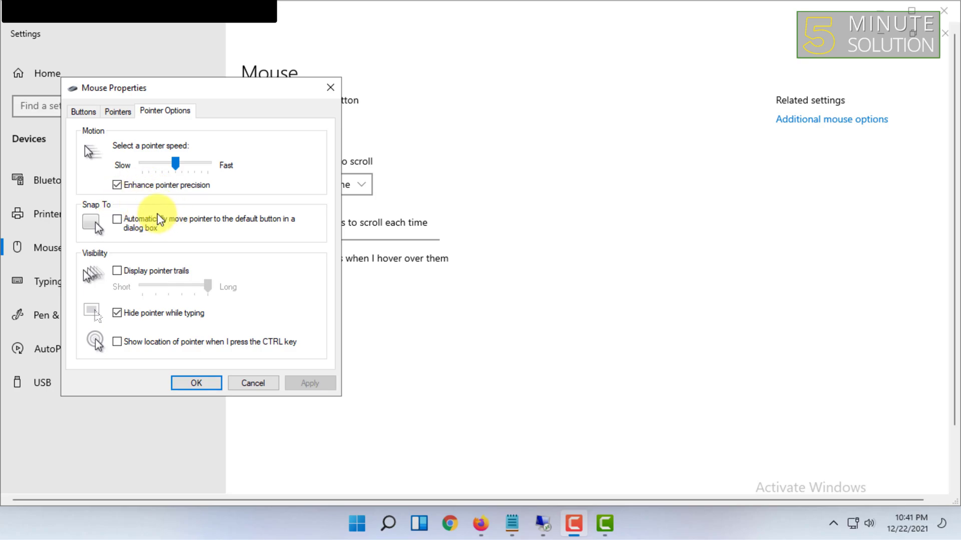
{"action": "mouse_move", "coordinate": [178, 293]}
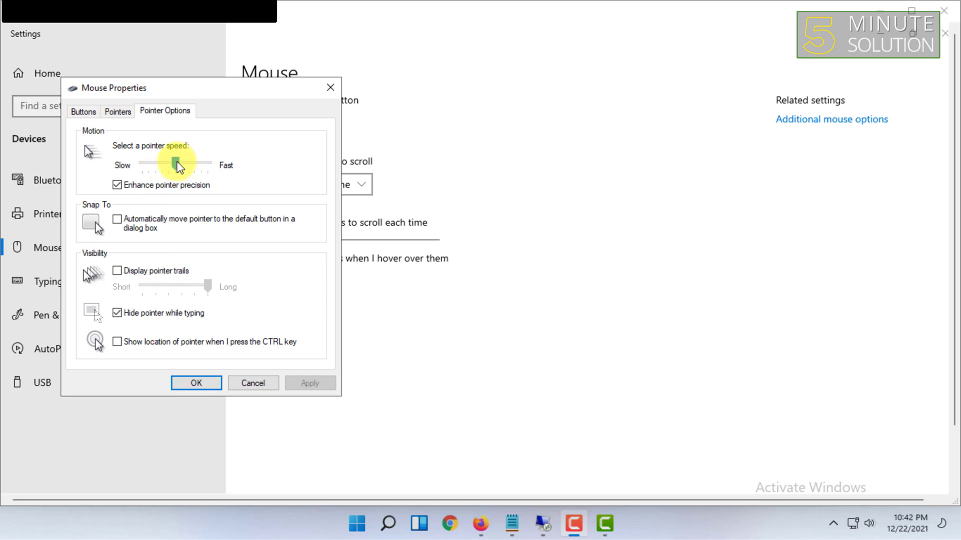
{"action": "left_click_drag", "start_coordinate": [178, 166], "coordinate": [176, 166]}
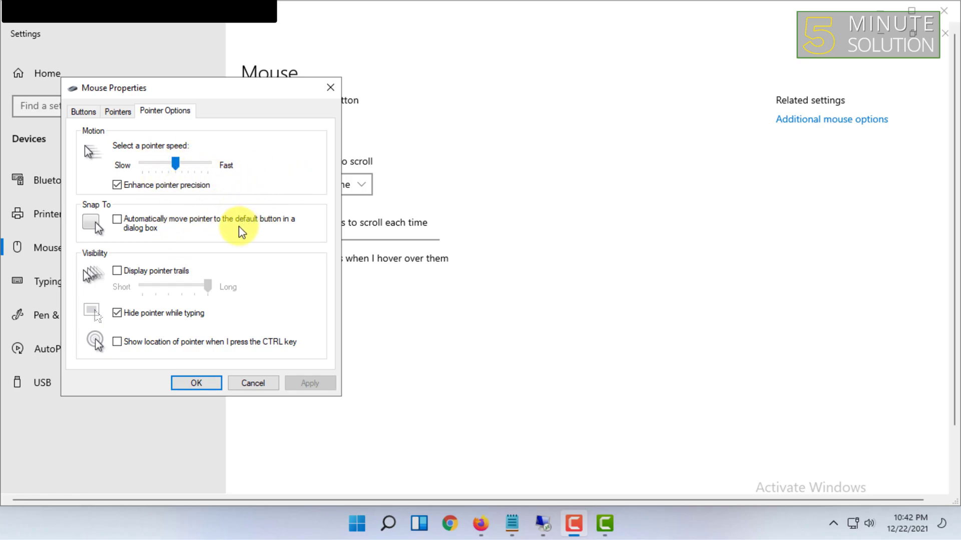
{"action": "mouse_move", "coordinate": [593, 153]}
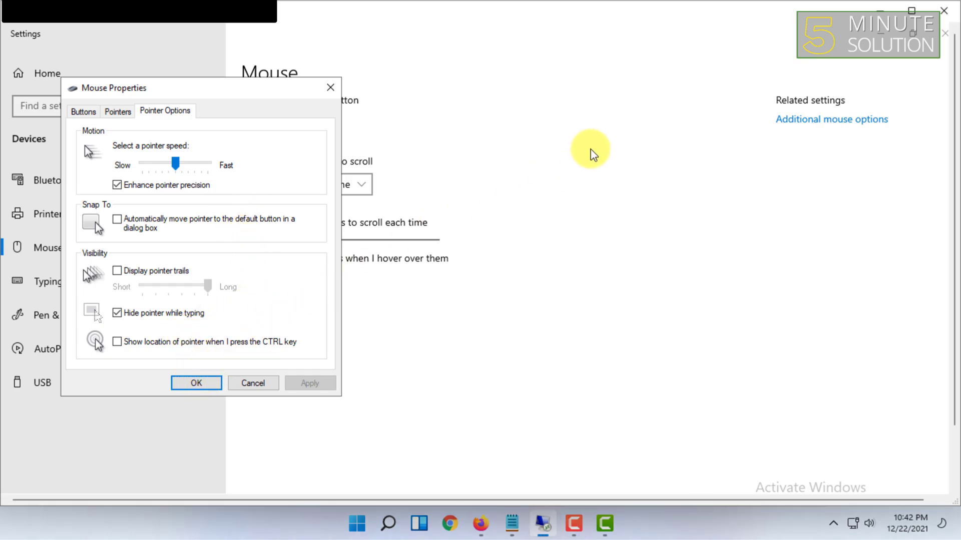
Close the Mouse Properties dialog without applying changes.
{"action": "left_click", "coordinate": [196, 383]}
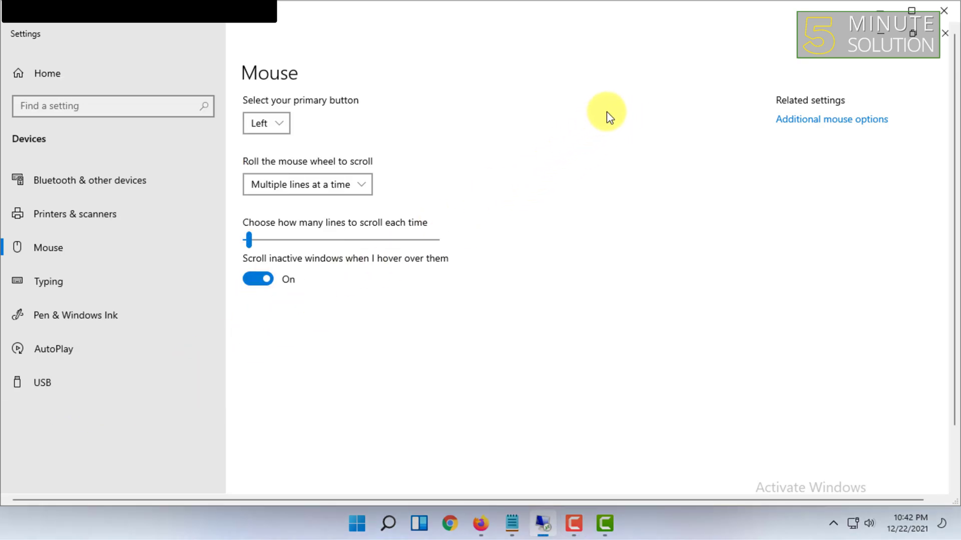
{"action": "mouse_move", "coordinate": [857, 76]}
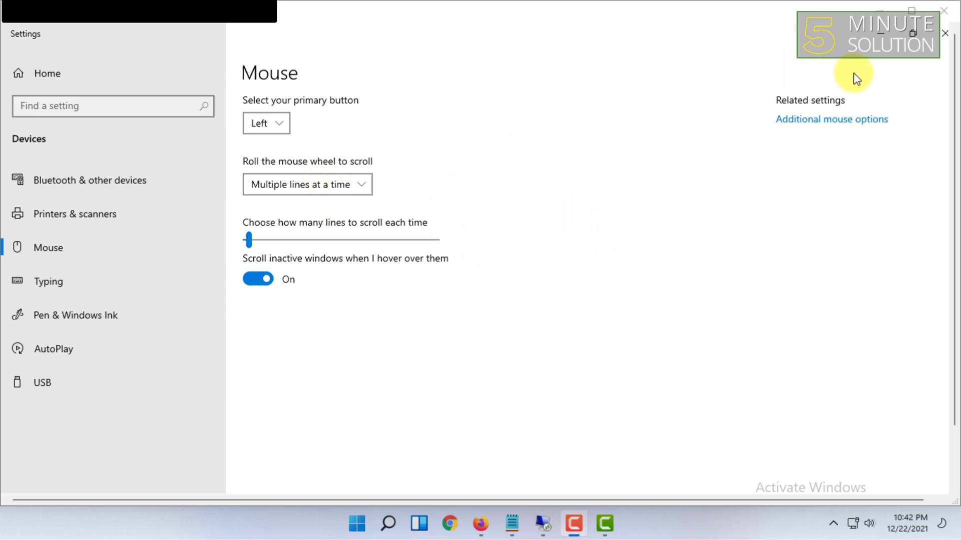
{"action": "mouse_move", "coordinate": [590, 219]}
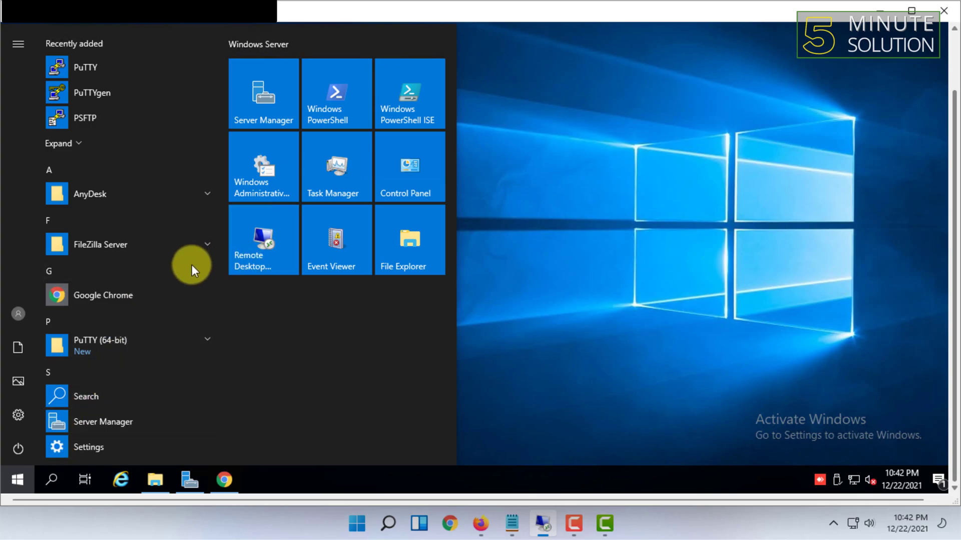
{"action": "mouse_move", "coordinate": [470, 236]}
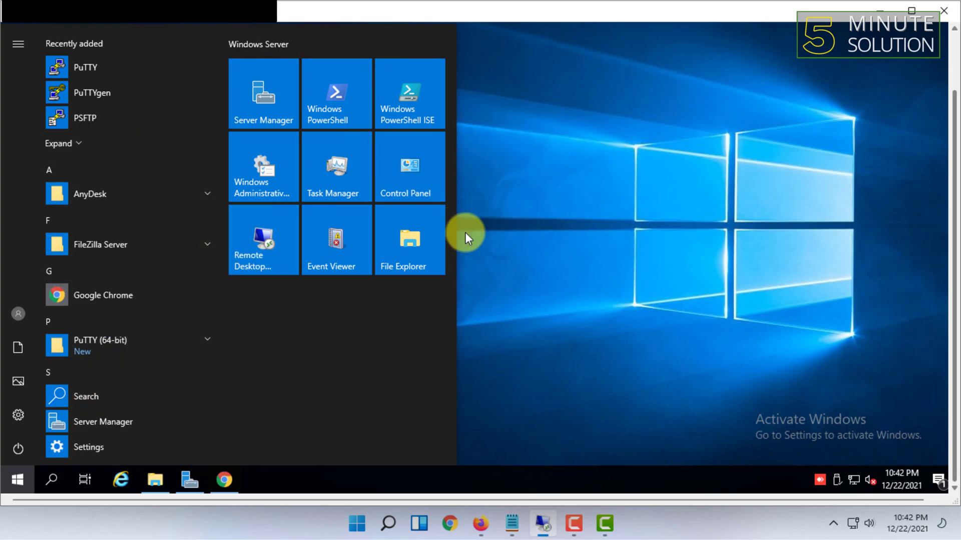